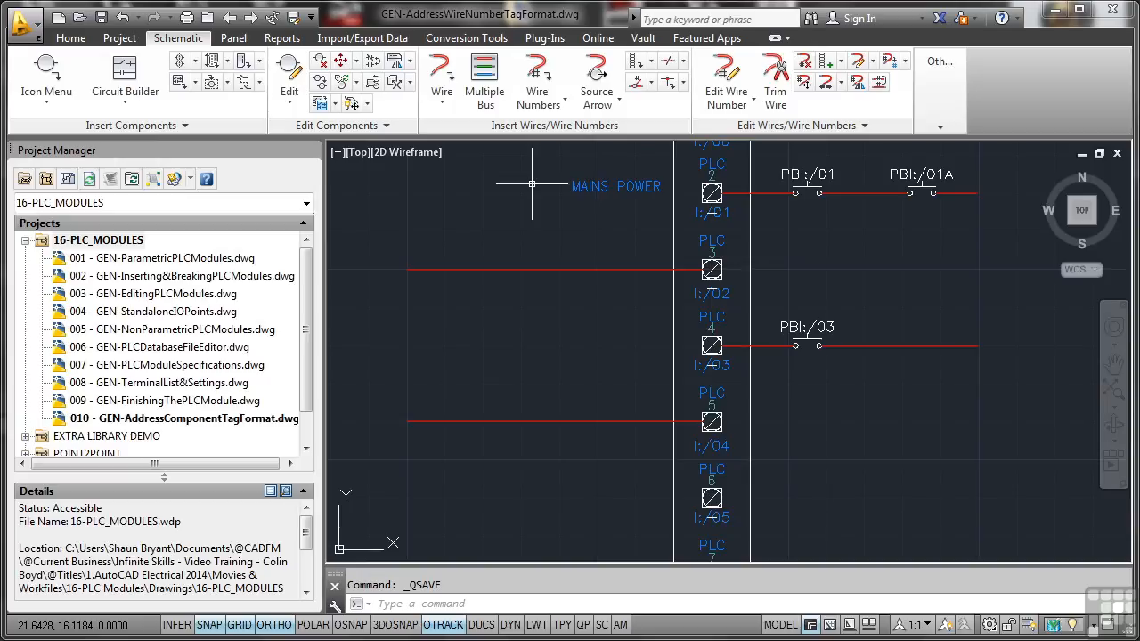
Step: Select the 16-PLC_MODULES project and bring up its context menu
left_click(98, 240)
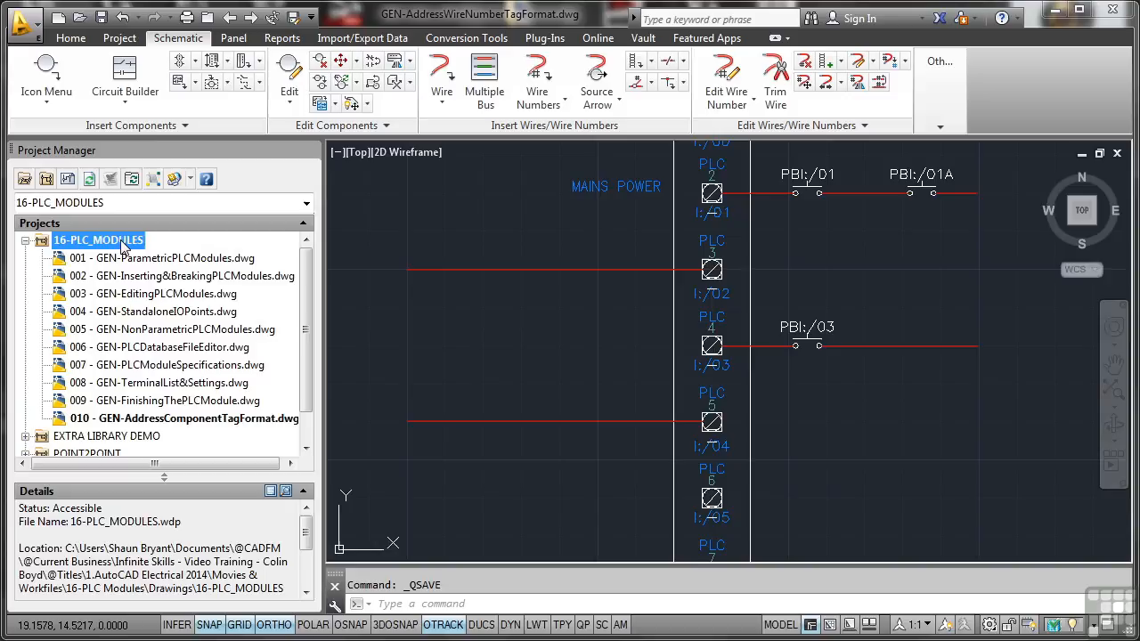
right_click(98, 240)
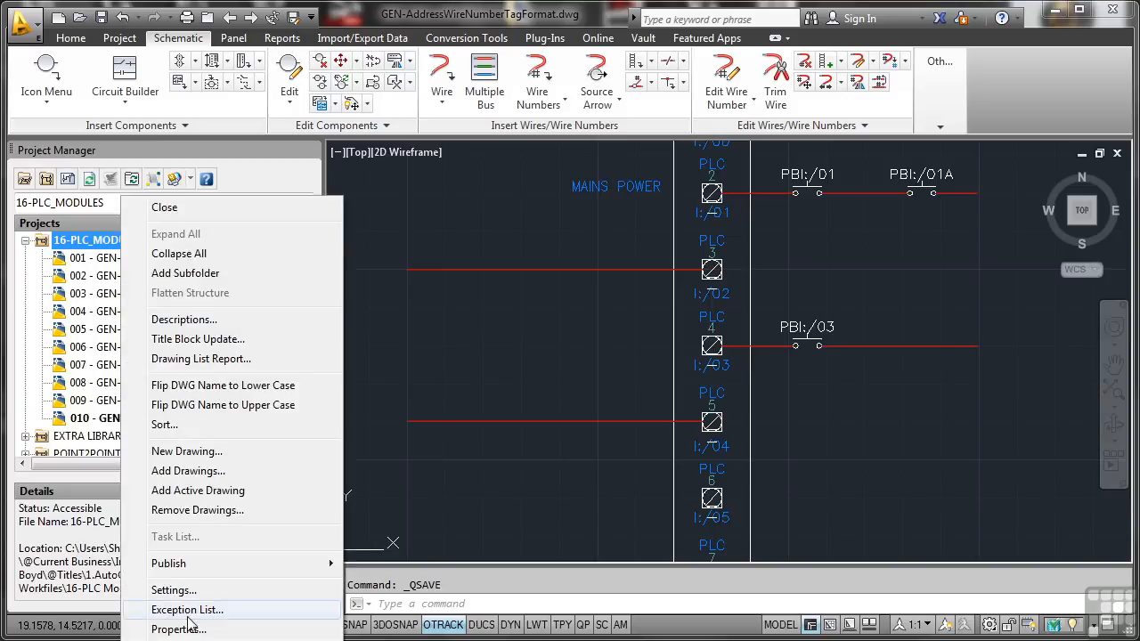
Step: In project properties, enable PLC I/O address lookup and number wires sequentially from 001
left_click(178, 629)
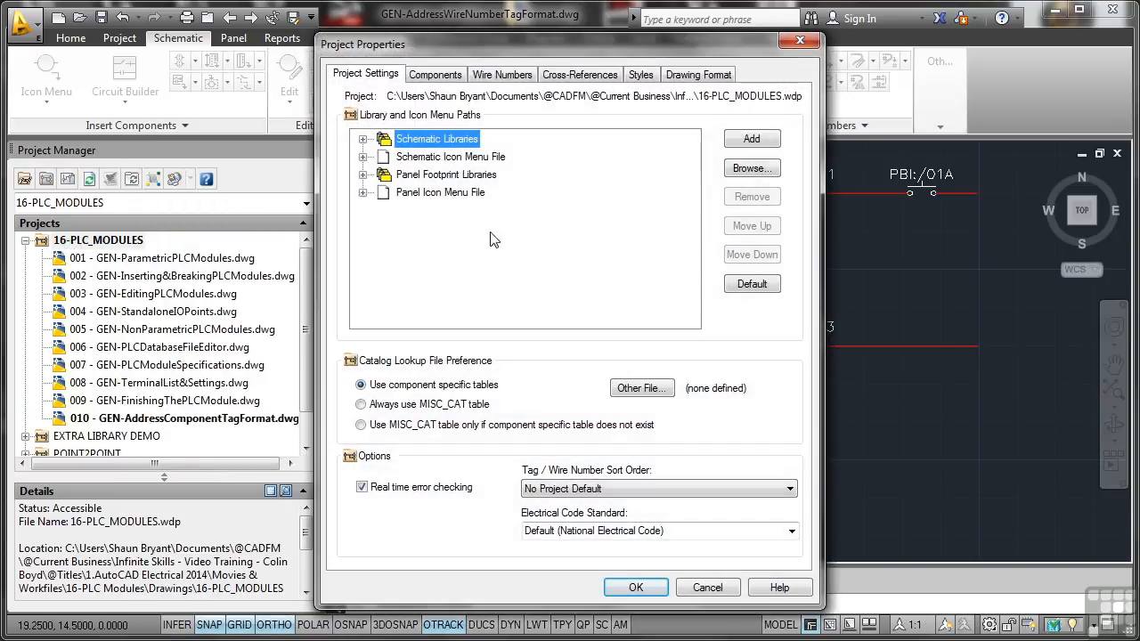
left_click(501, 74)
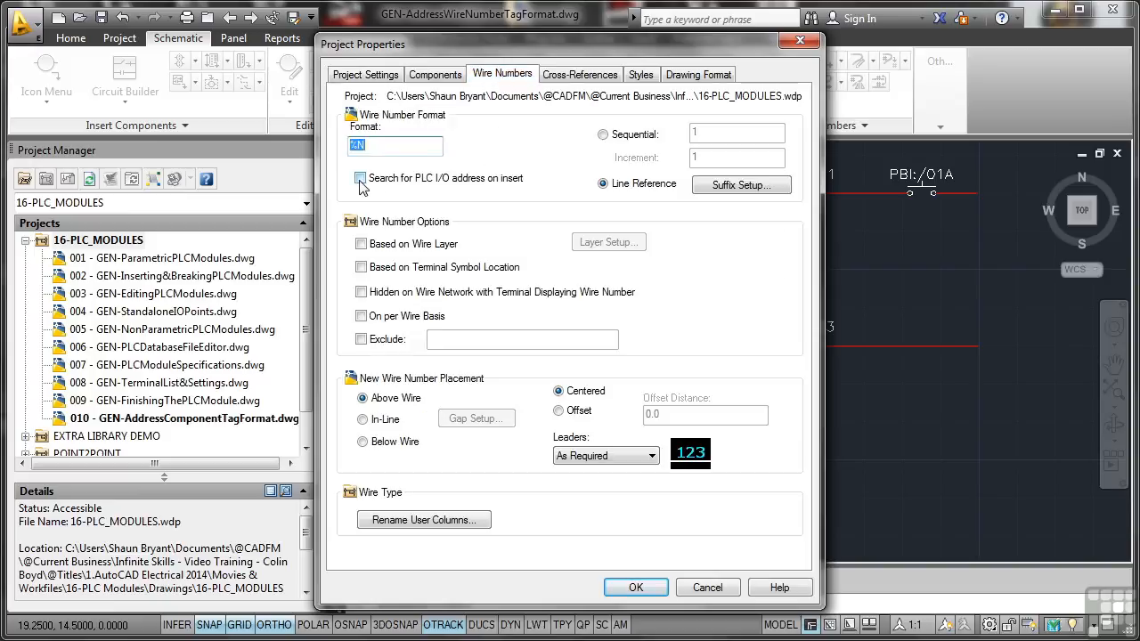
left_click(361, 178)
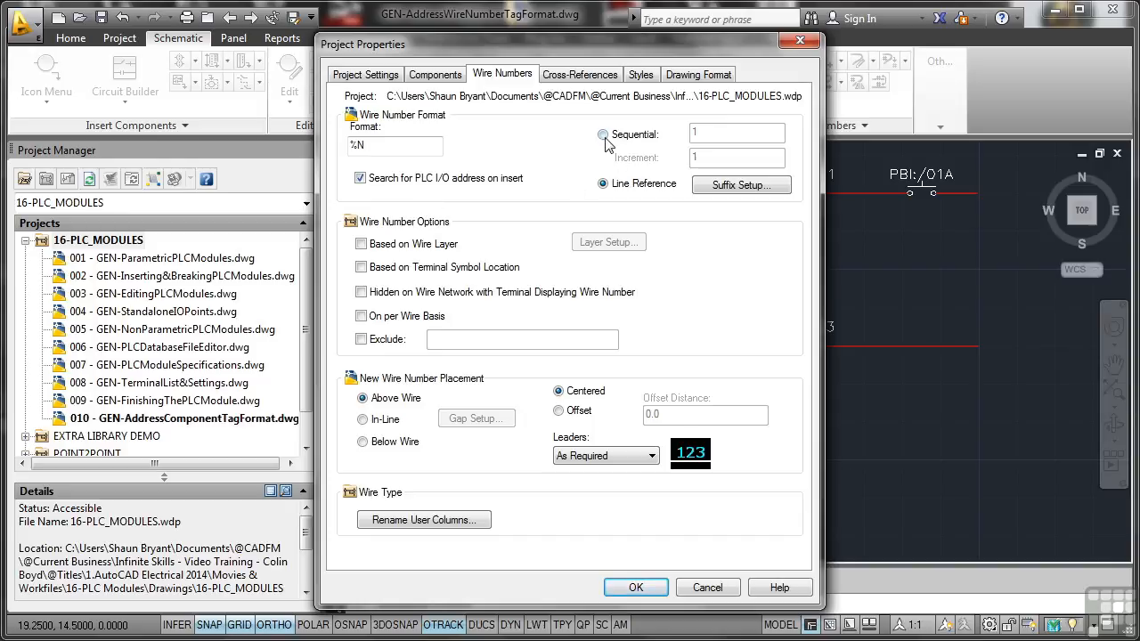
left_click(603, 134)
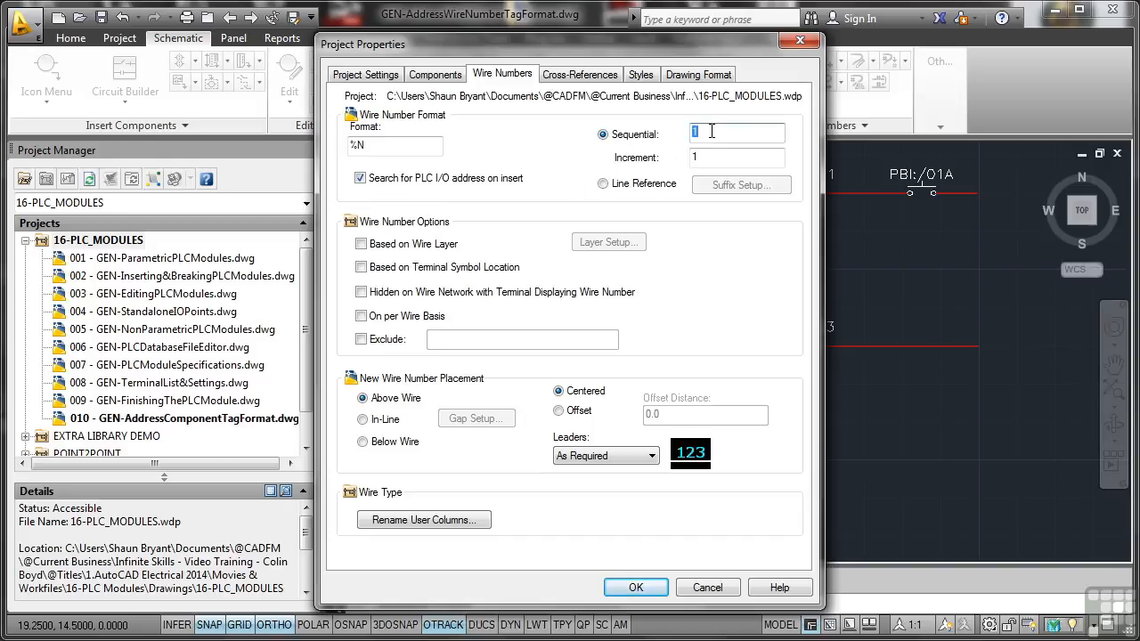
type("001")
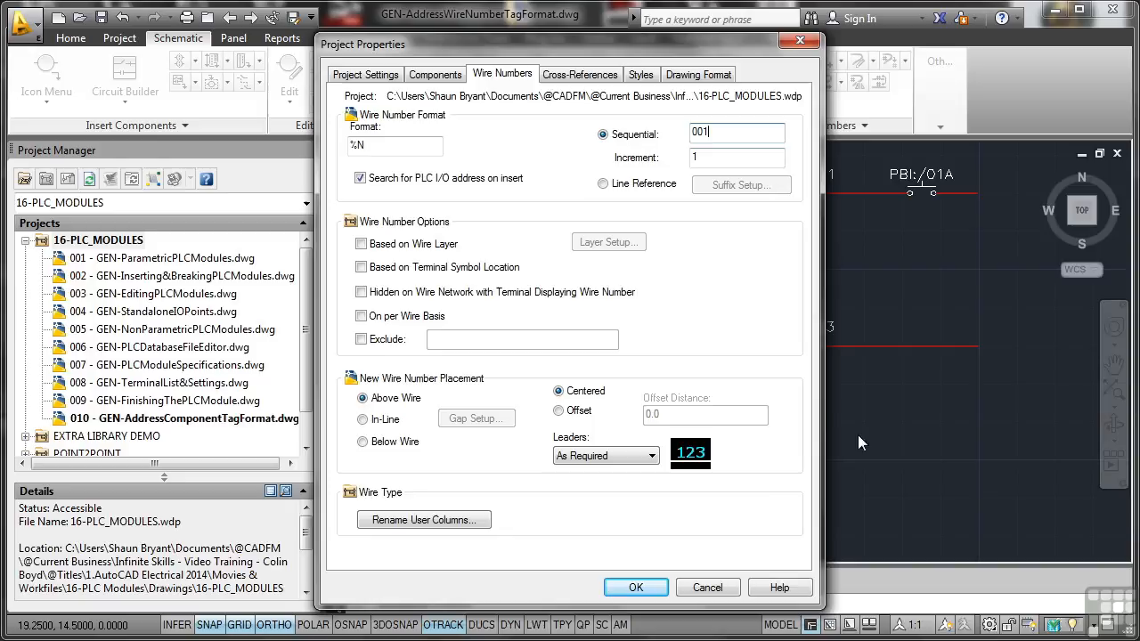
left_click(636, 587)
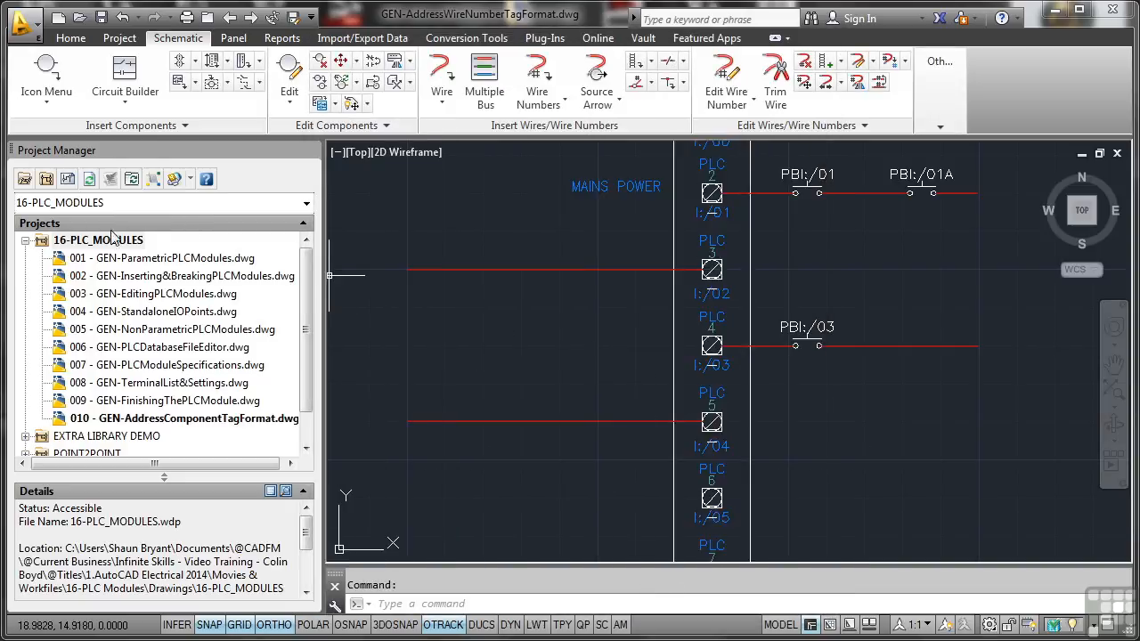
Step: Add the active GEN-AddressWireNumberTagFormat drawing to the project with project defaults applied
right_click(98, 240)
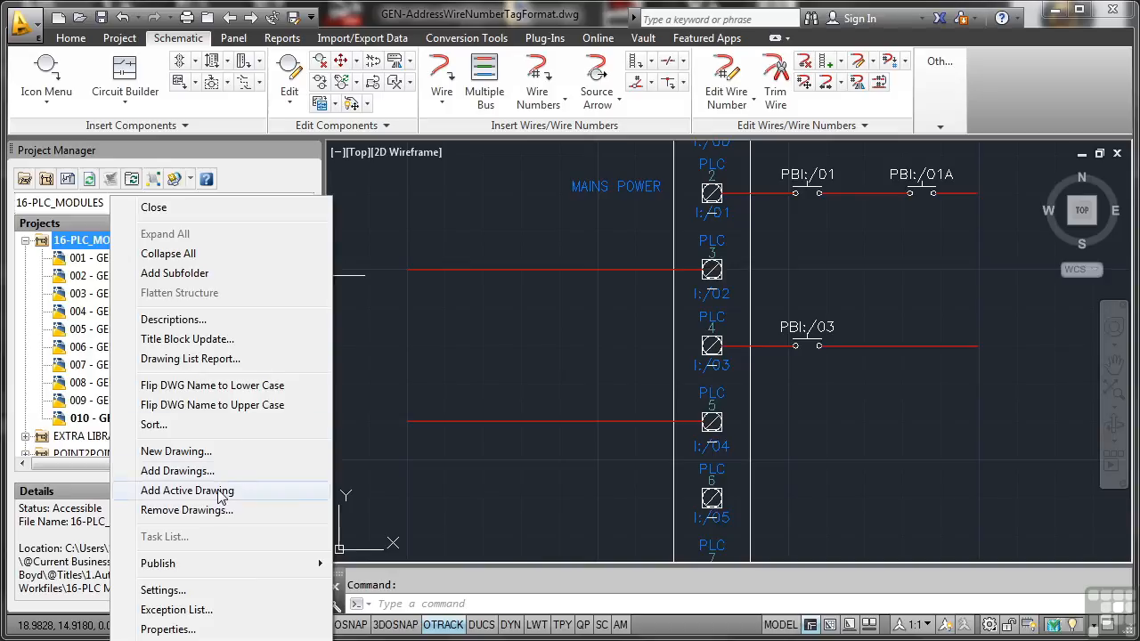
left_click(187, 490)
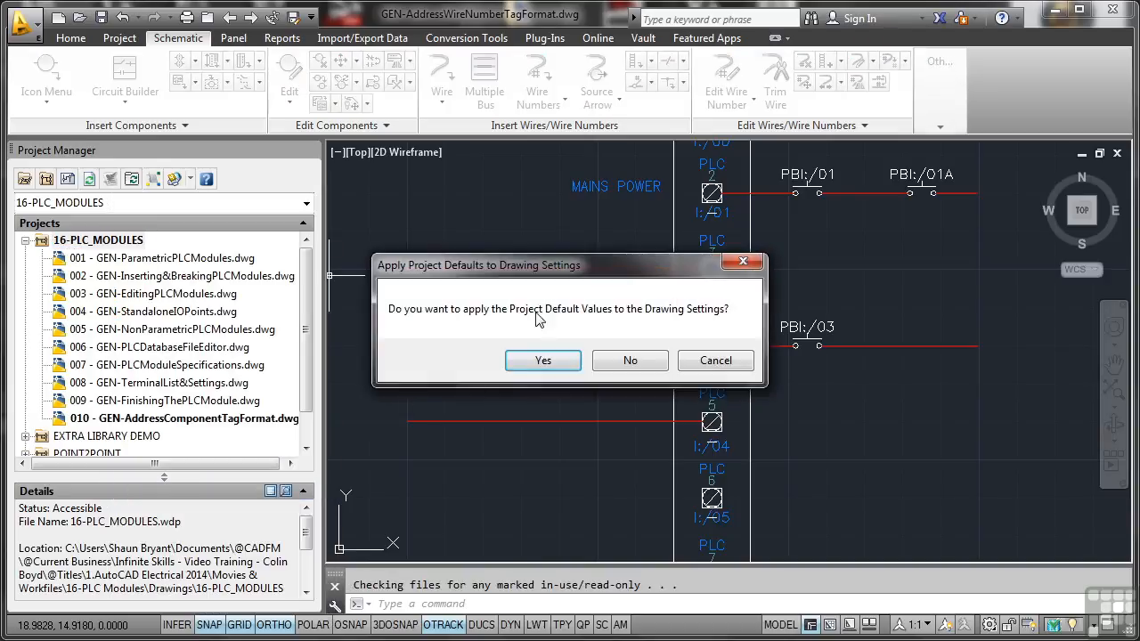
left_click(542, 360)
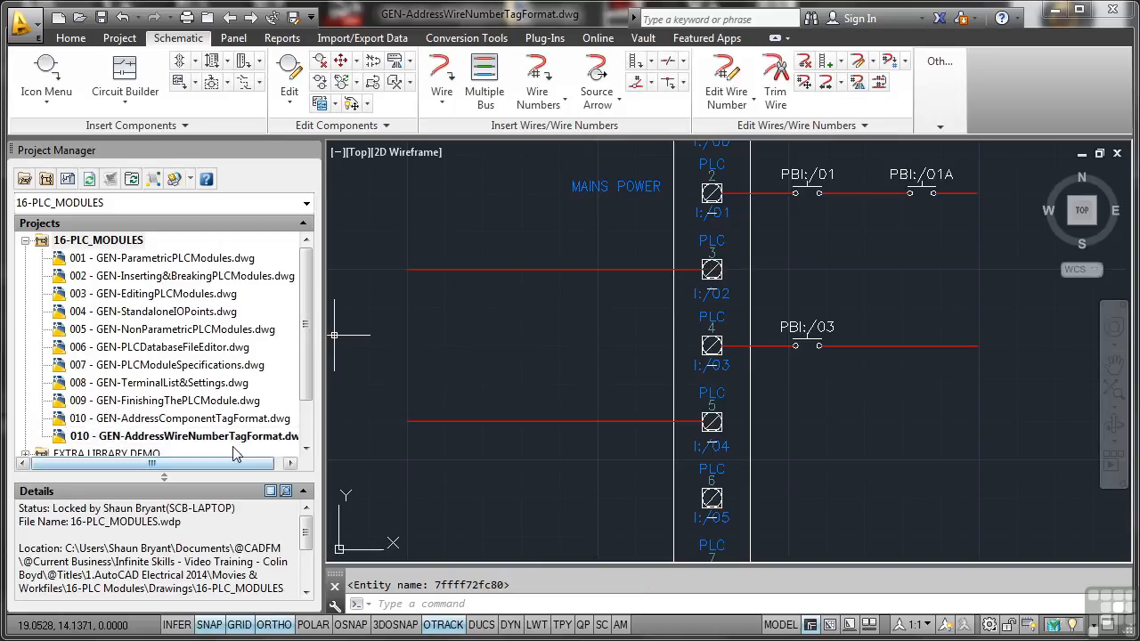
Step: Change the added drawing's sheet number to 011 in Drawing Properties
right_click(185, 436)
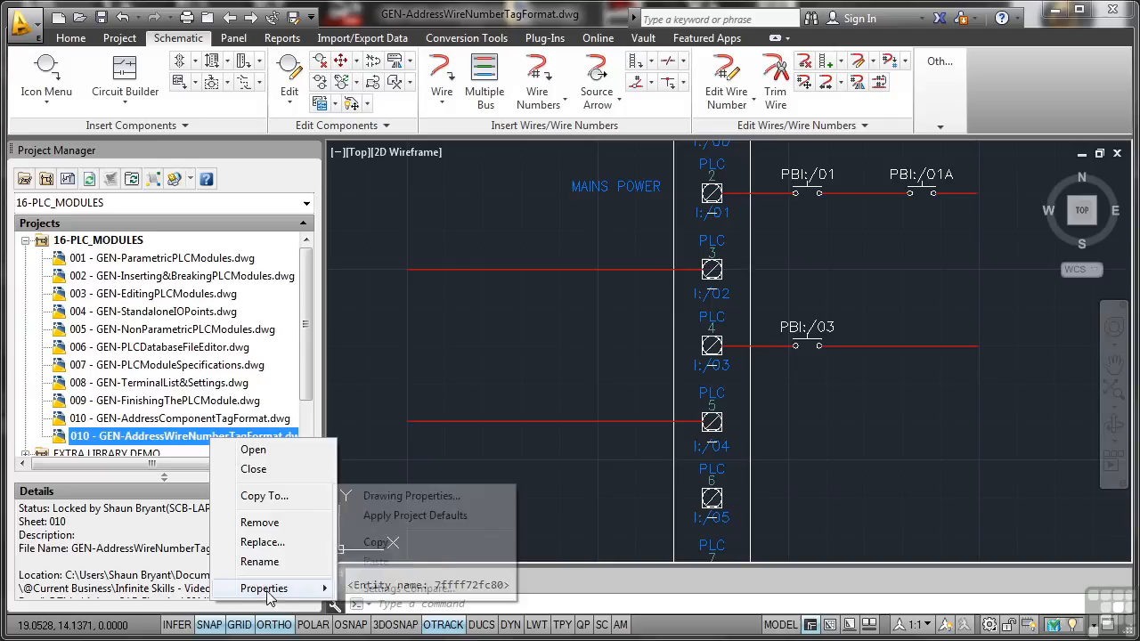
left_click(264, 588)
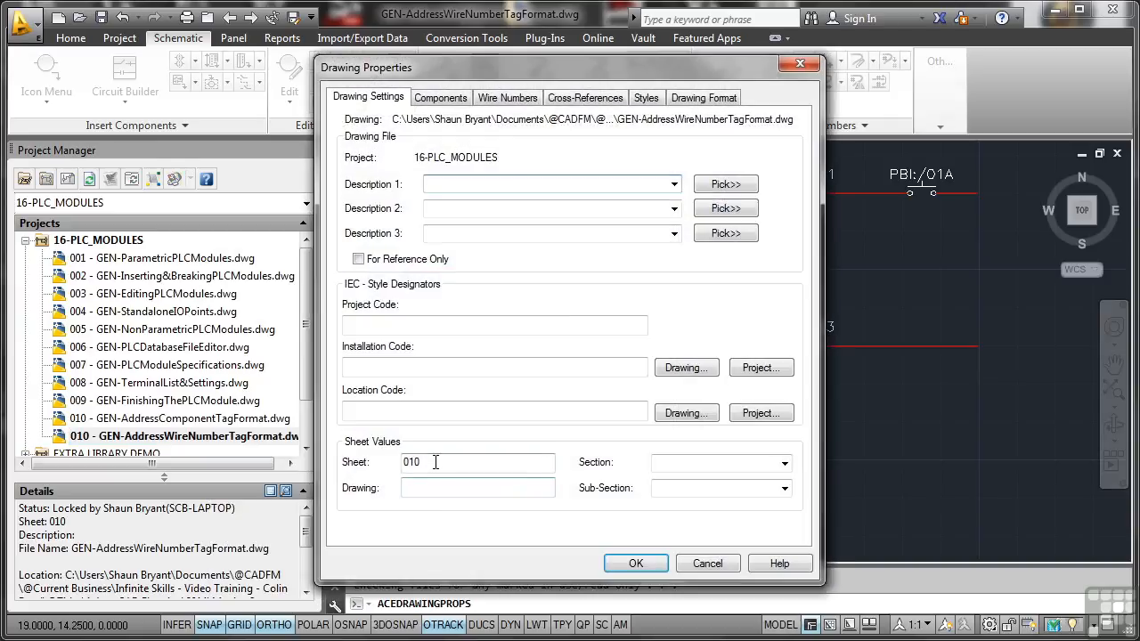
left_click(635, 563)
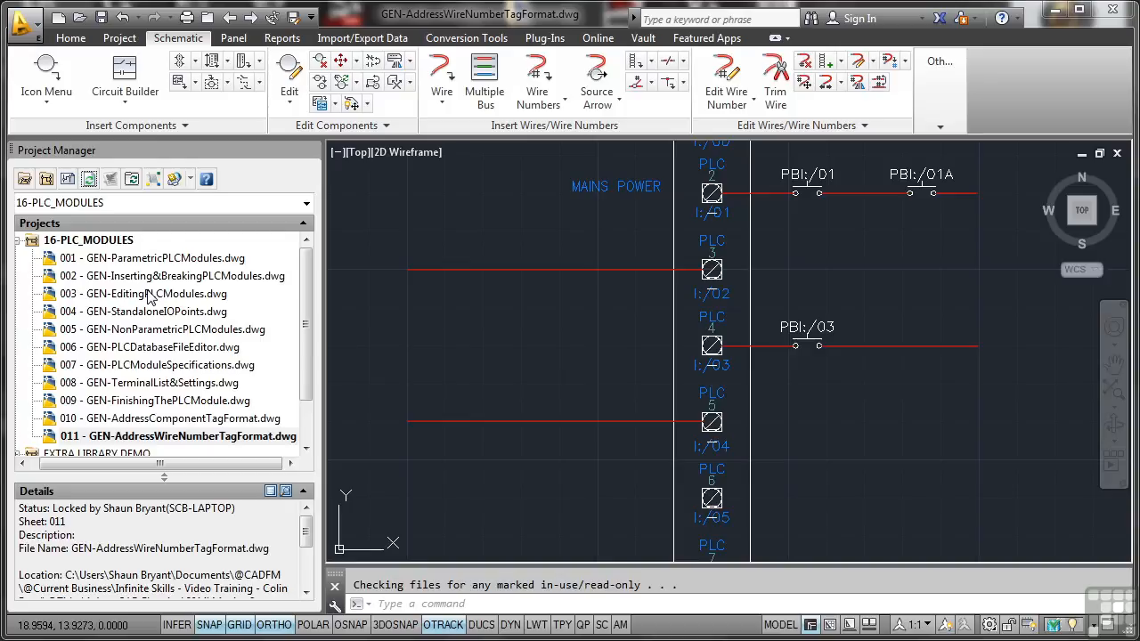
mouse_move(131, 265)
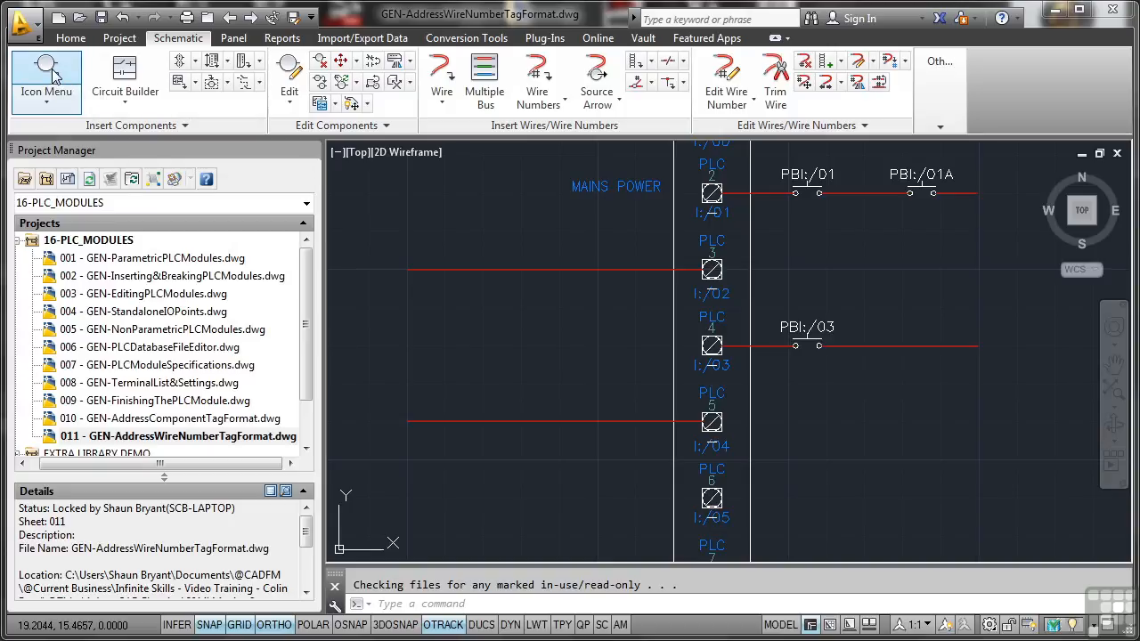
Step: Insert push button PBI:/02 on the I:/02 rung, tagged from its PLC address
left_click(46, 79)
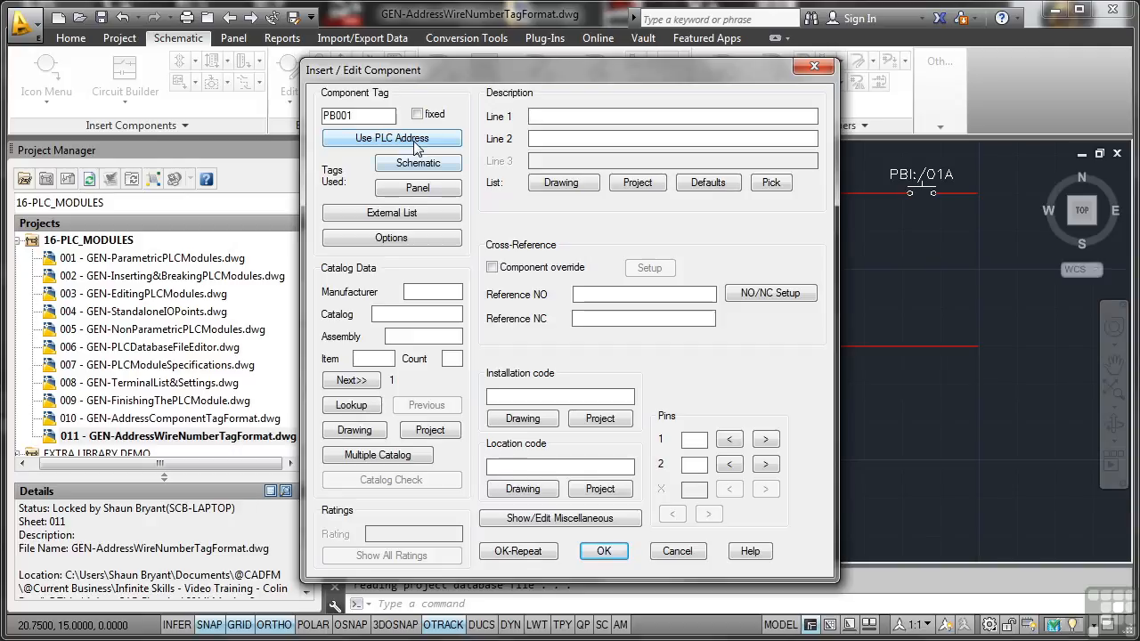
left_click(392, 139)
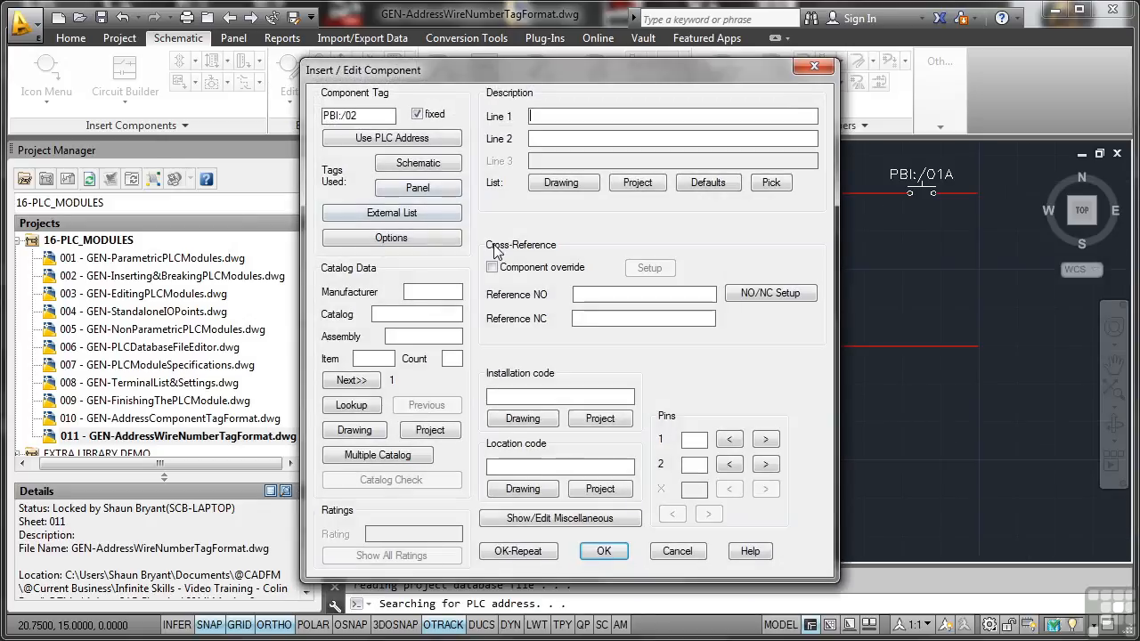
mouse_move(391, 238)
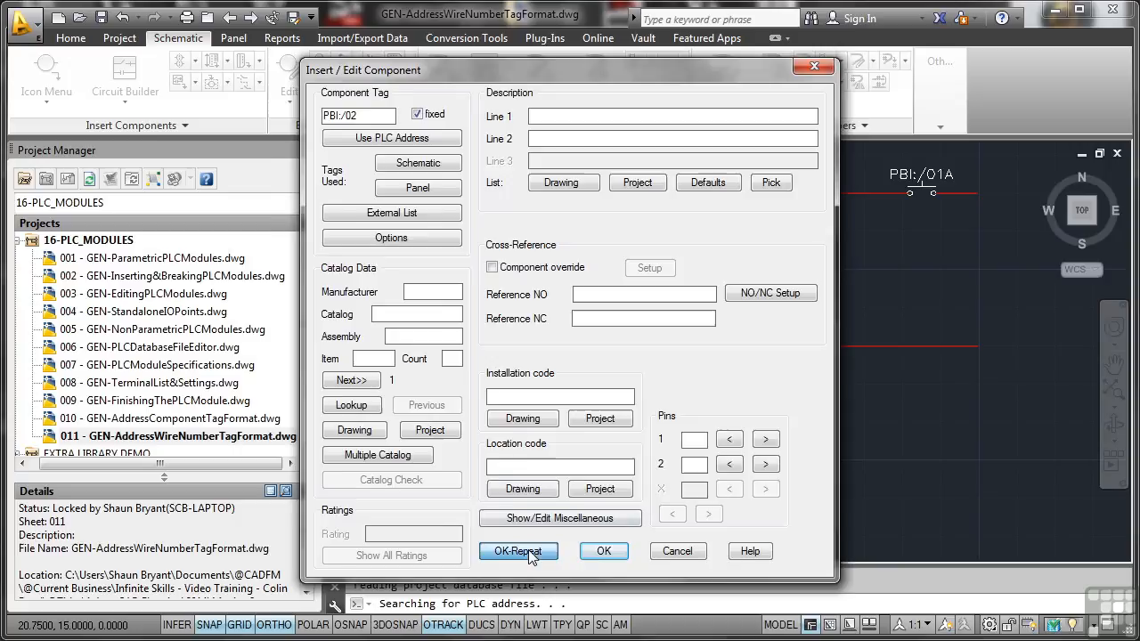
left_click(519, 550)
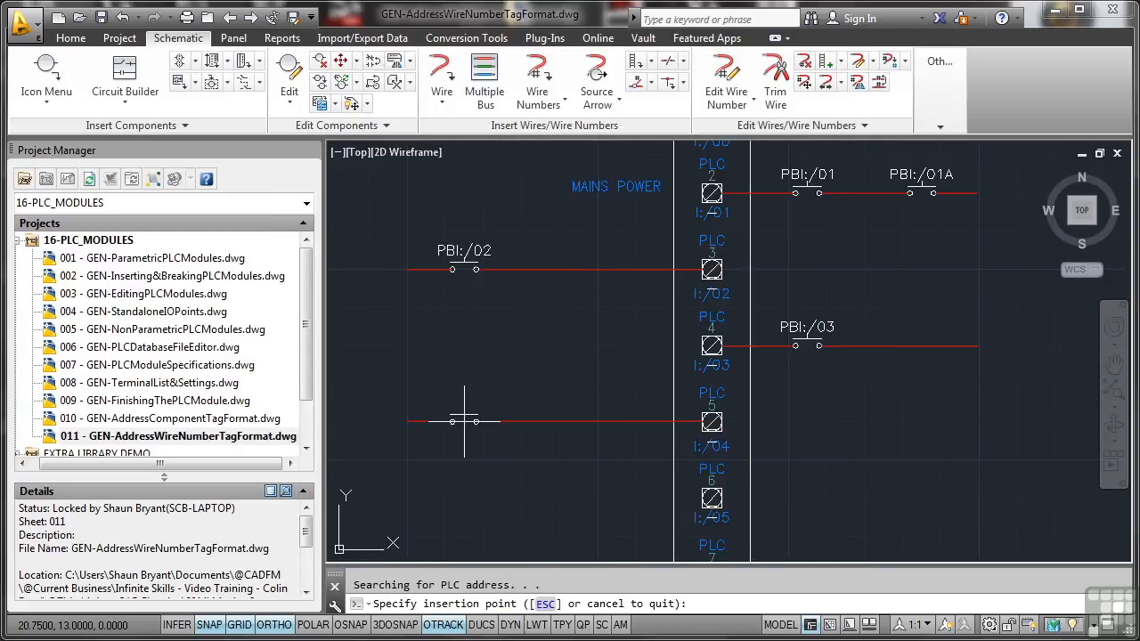
Step: Insert push button PBI:/04 on the I:/04 rung, tagged from its PLC address
left_click(463, 420)
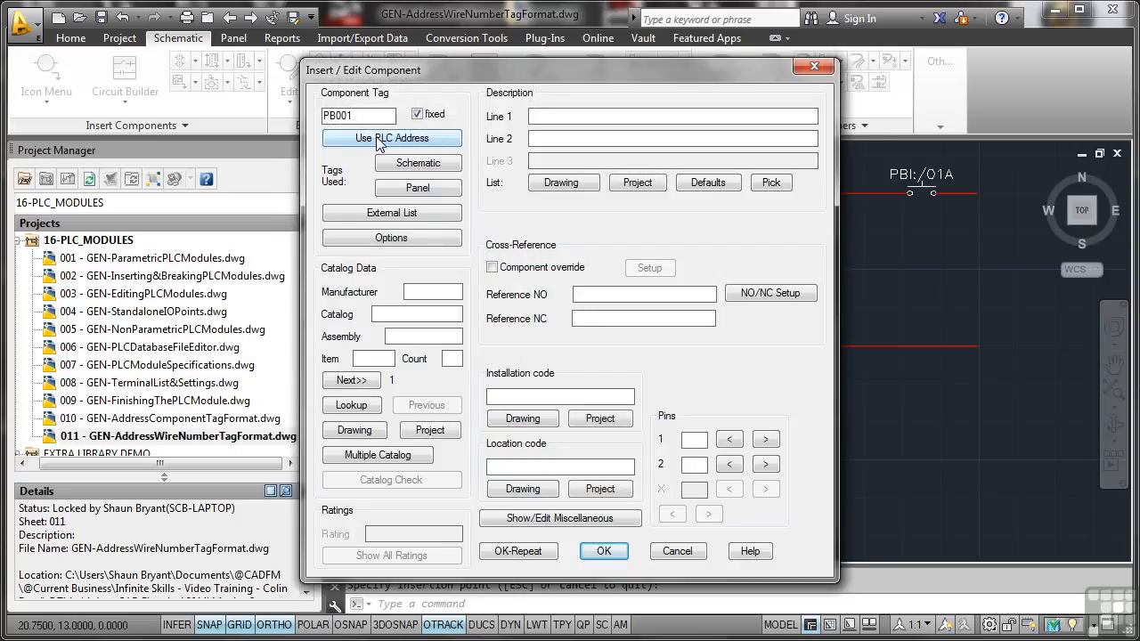
left_click(391, 137)
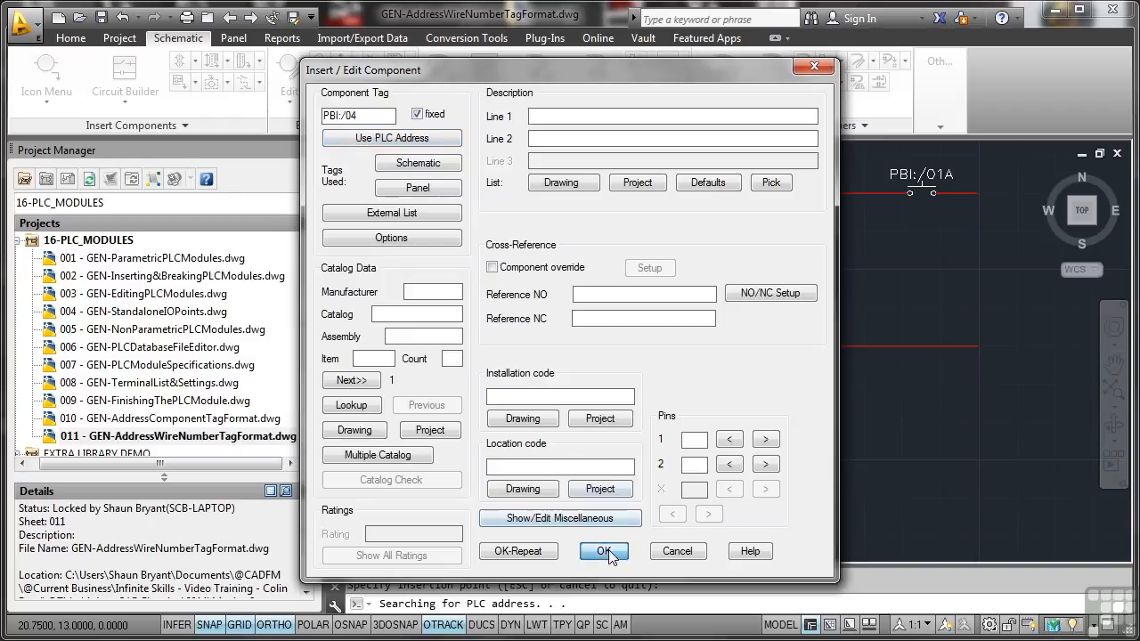
left_click(604, 551)
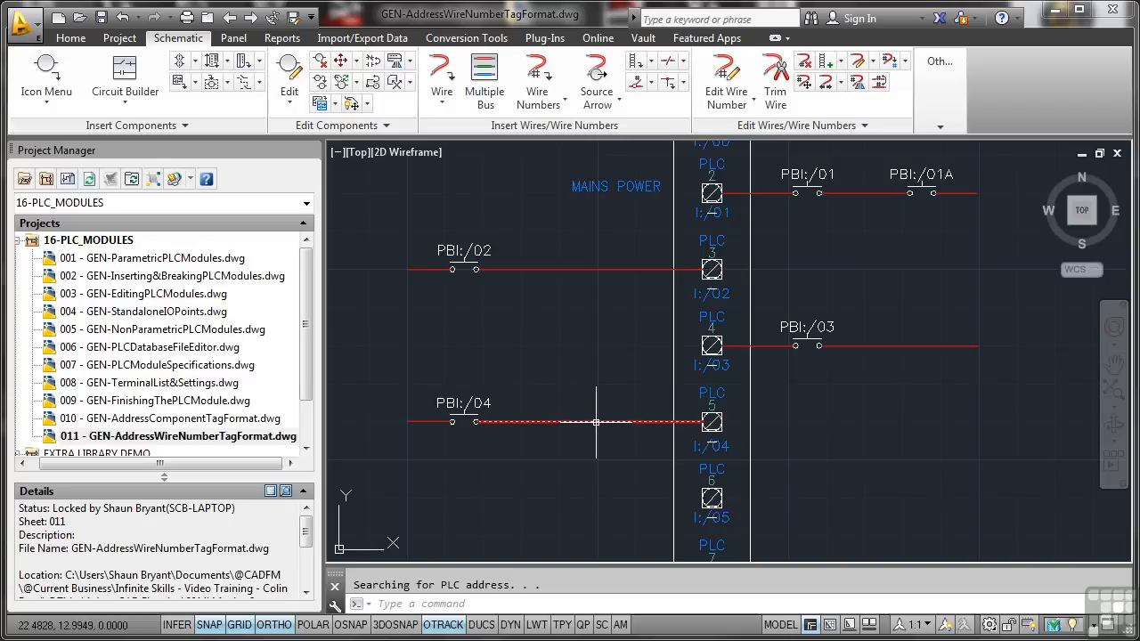
mouse_move(690, 284)
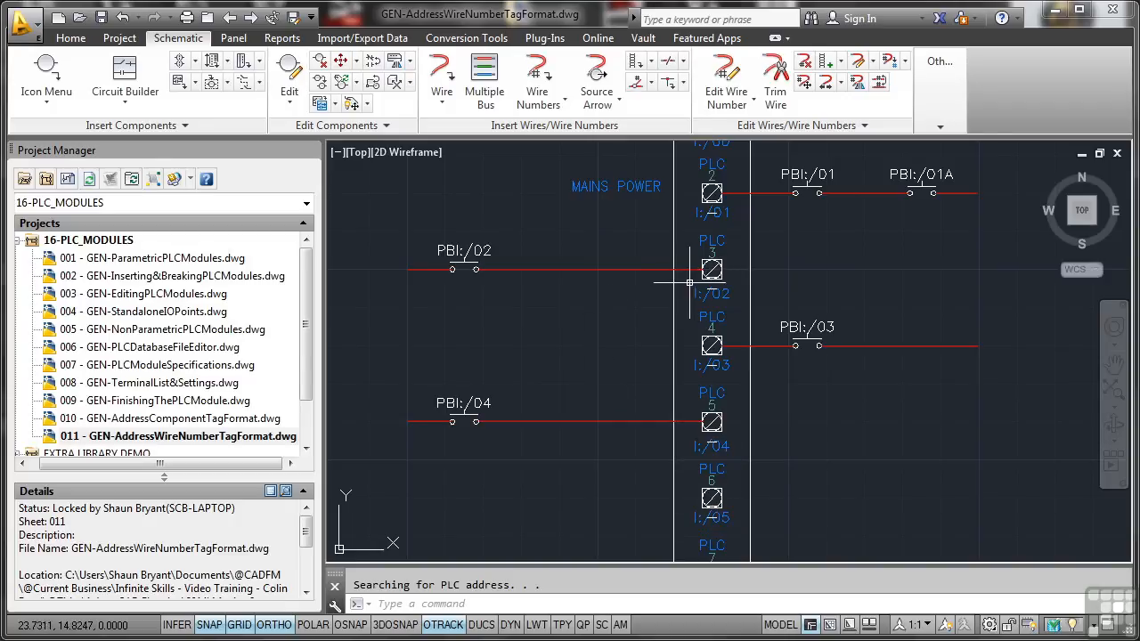
mouse_move(643, 310)
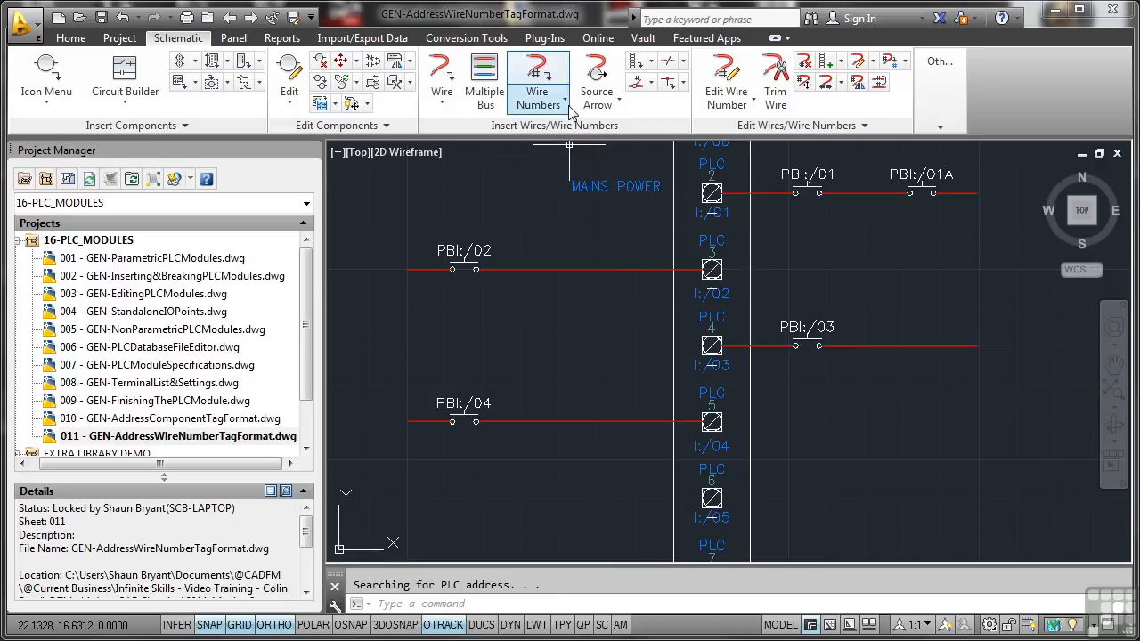
Step: Open the Wire Tagging dialog for sheet 011 from Wire Numbers
left_click(537, 76)
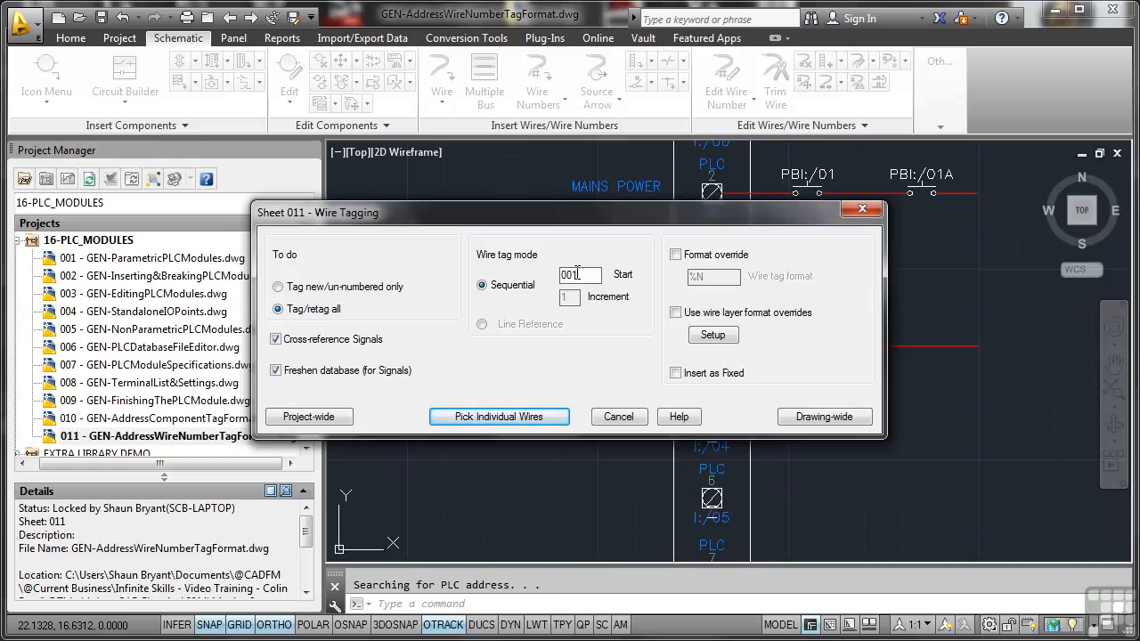
Step: Pick the two push-button wires individually, tagging them I:/02 and I:/04
left_click(499, 416)
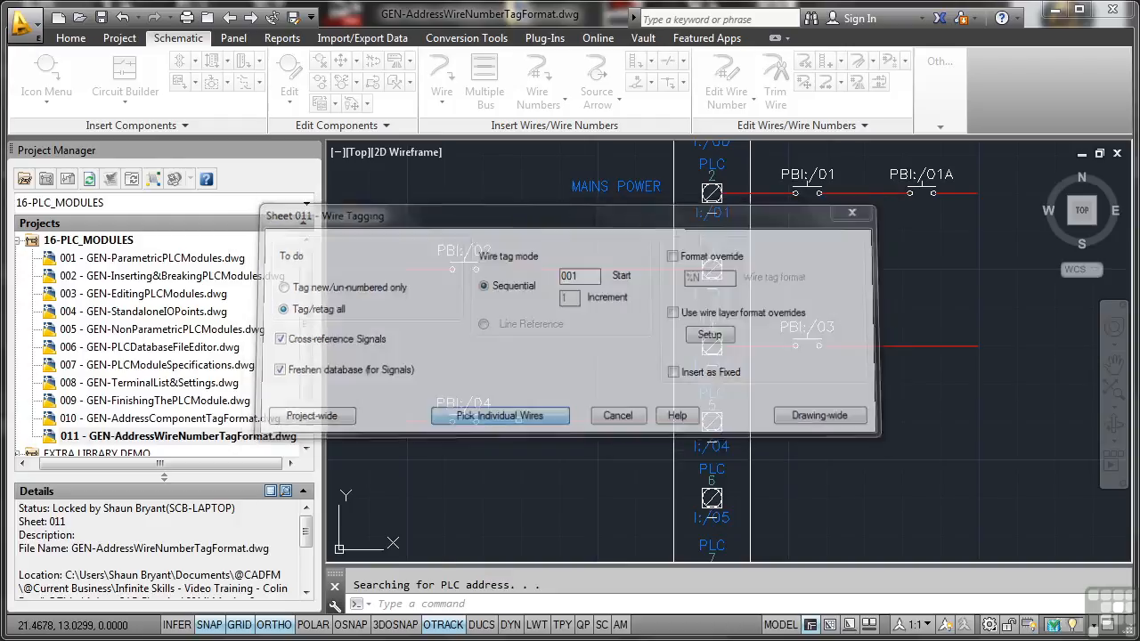
left_click(500, 415)
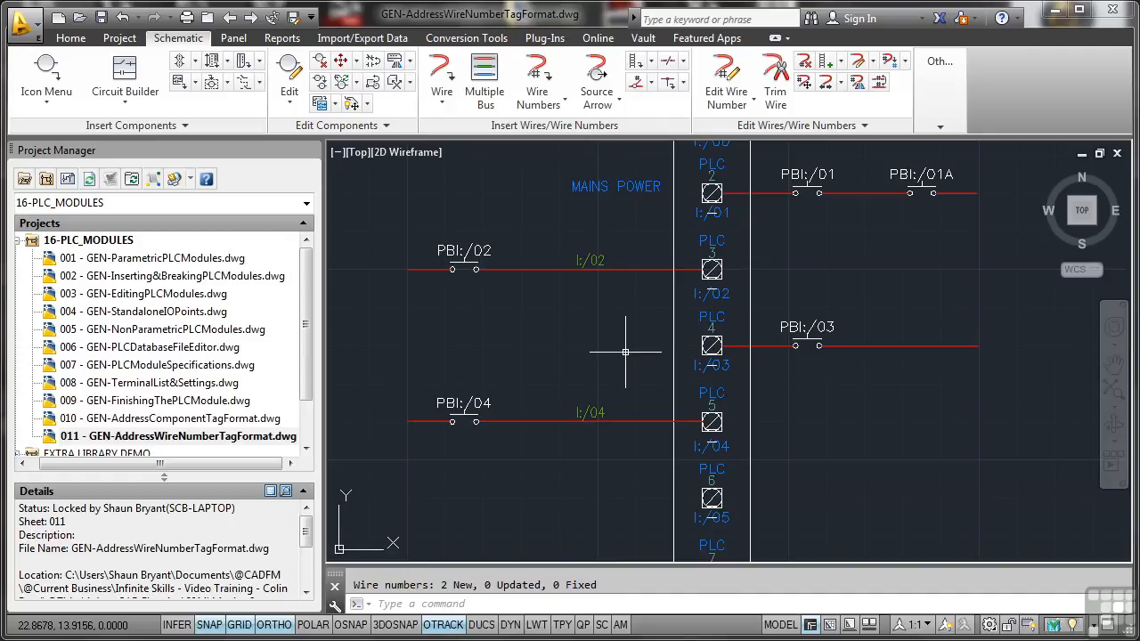
mouse_move(625, 352)
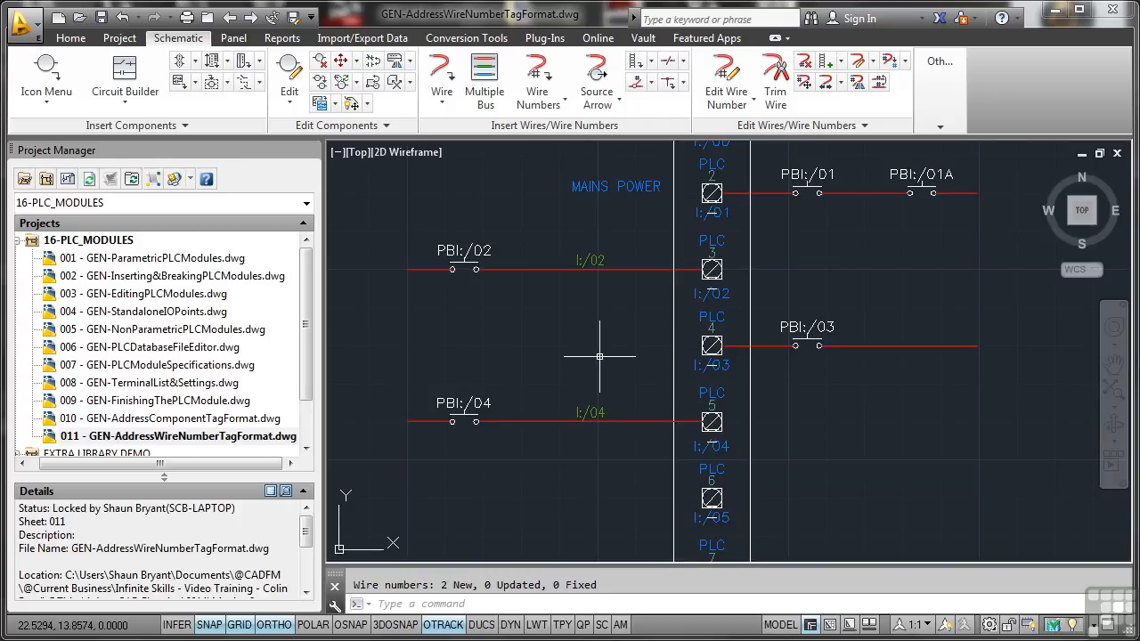
mouse_move(637, 340)
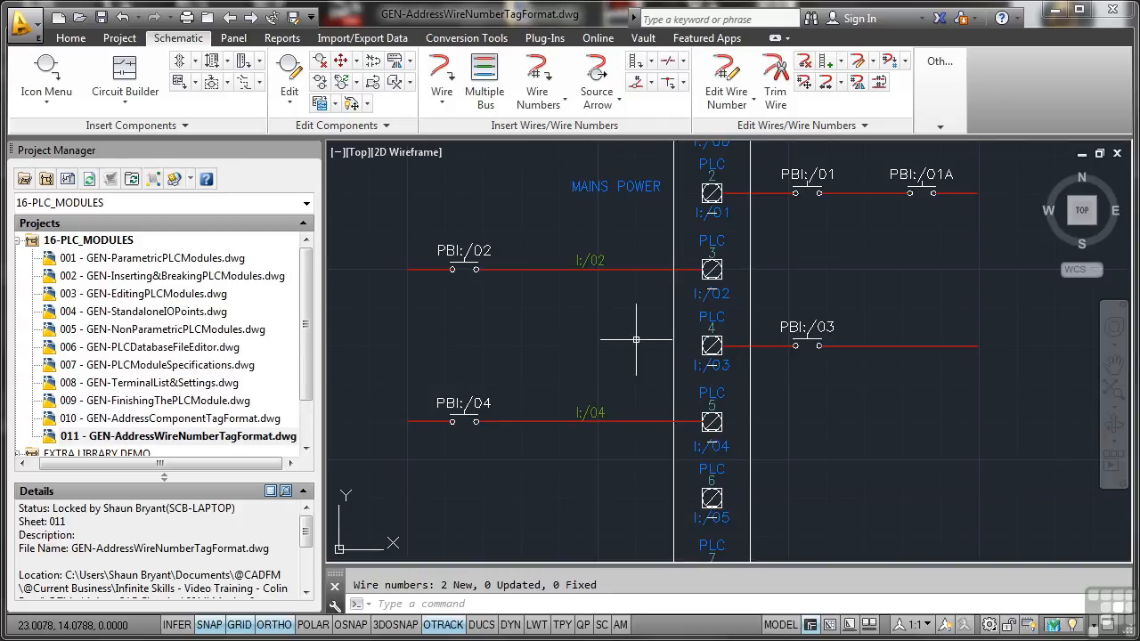